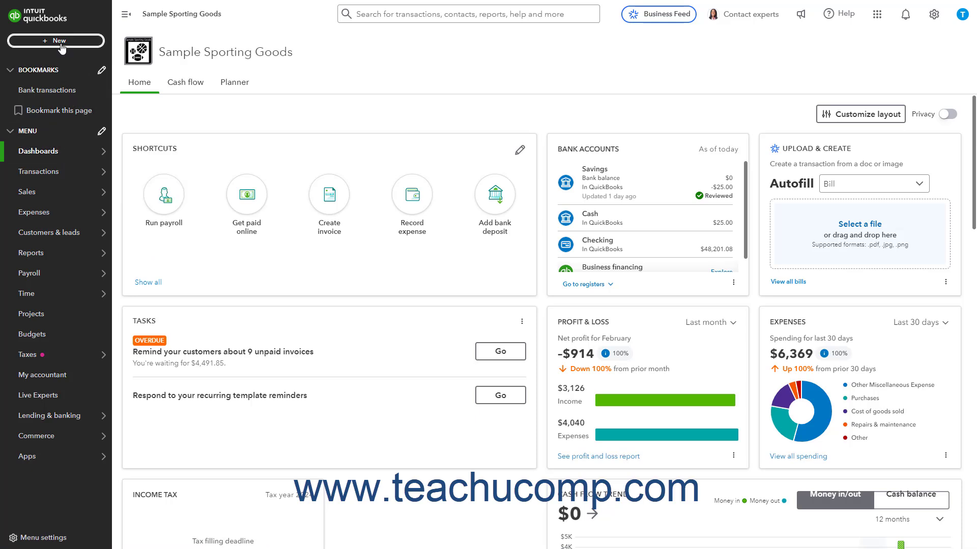
Step: Open the + New menu from the Sample Sporting Goods dashboard
left_click(55, 40)
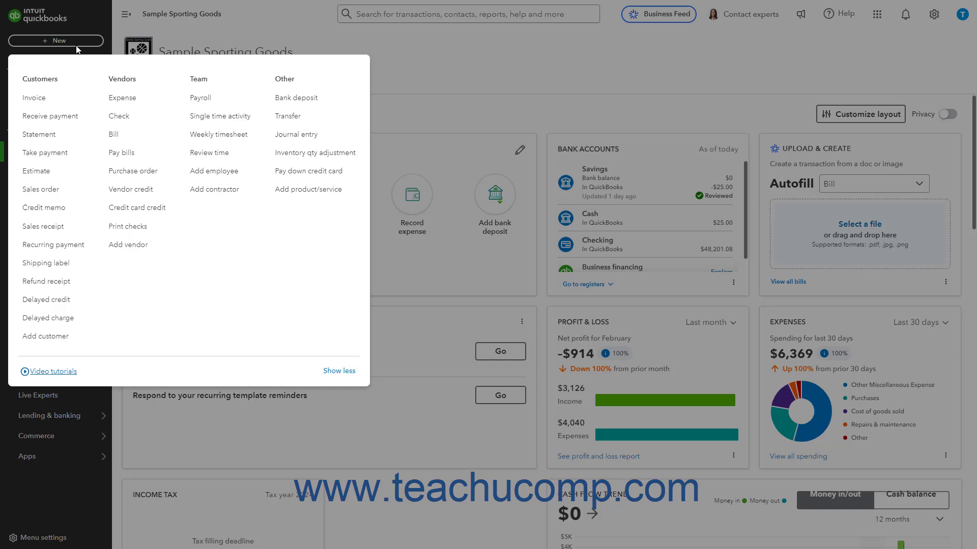
mouse_move(127, 225)
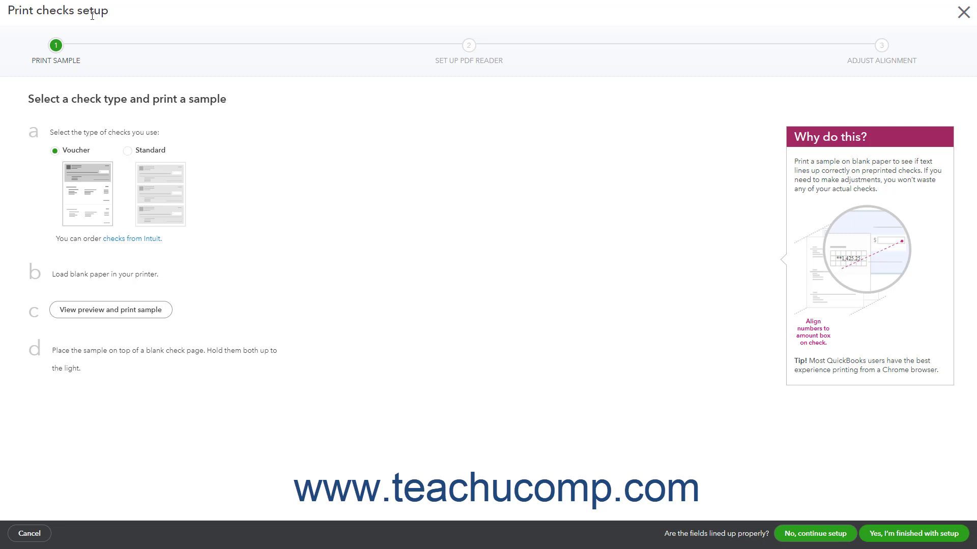
mouse_move(106, 124)
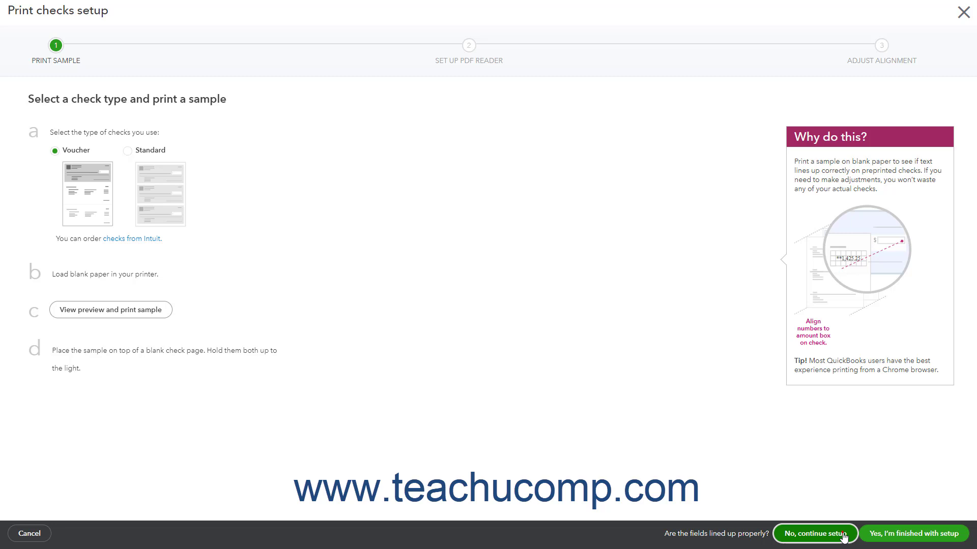
Step: Skip the print-sample step of Print checks setup with 'No, continue setup'
left_click(815, 533)
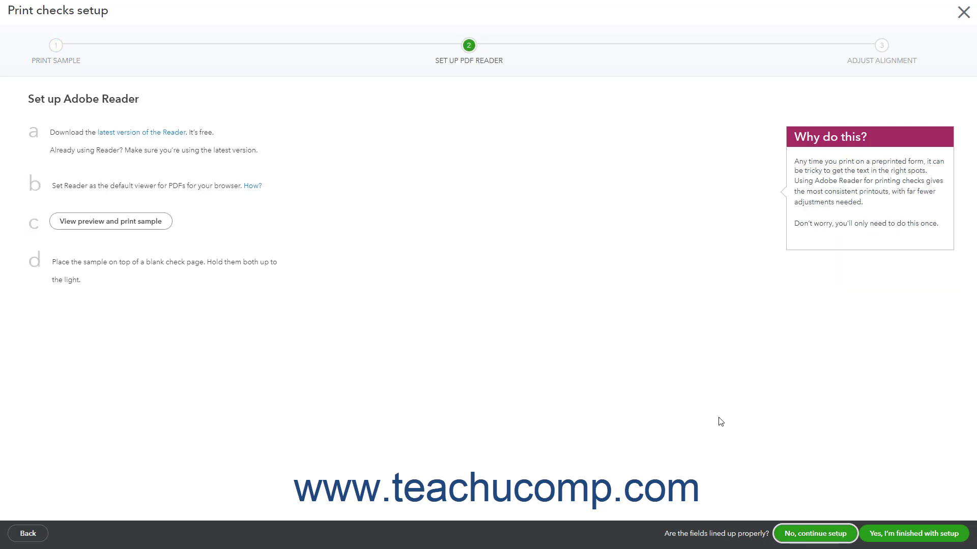
mouse_move(680, 403)
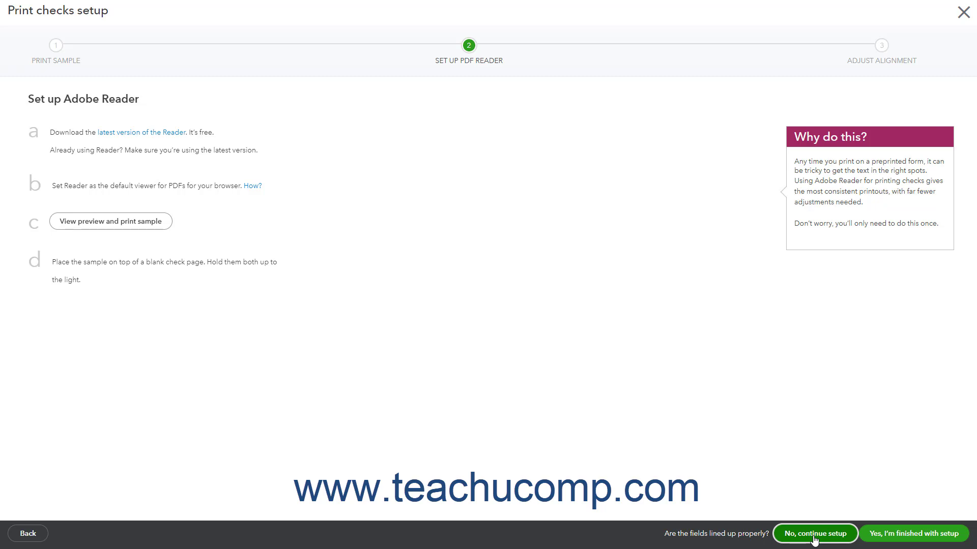
Step: Skip the Adobe Reader setup step to reach alignment fine-tuning
left_click(814, 533)
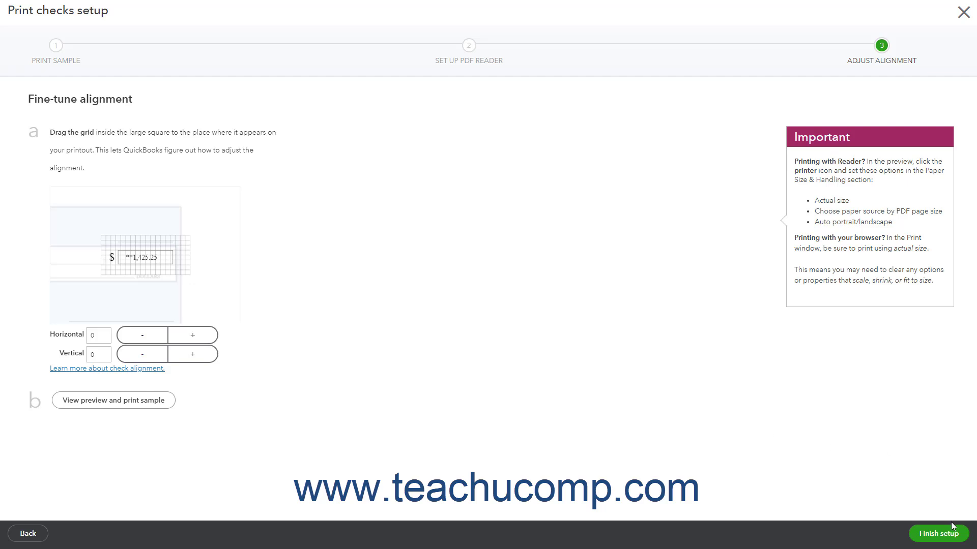
mouse_move(940, 534)
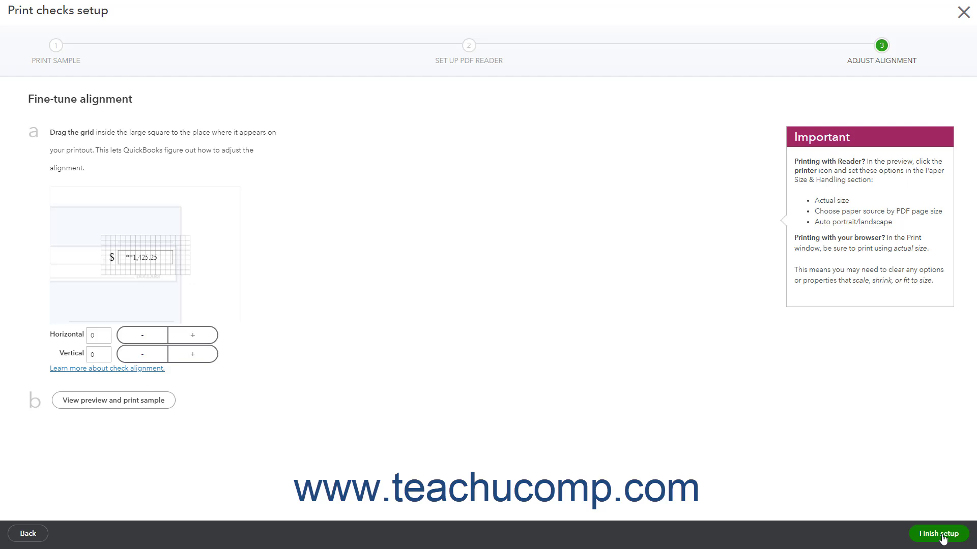
Step: Finish check printing setup with horizontal and vertical offsets left at 0
left_click(938, 534)
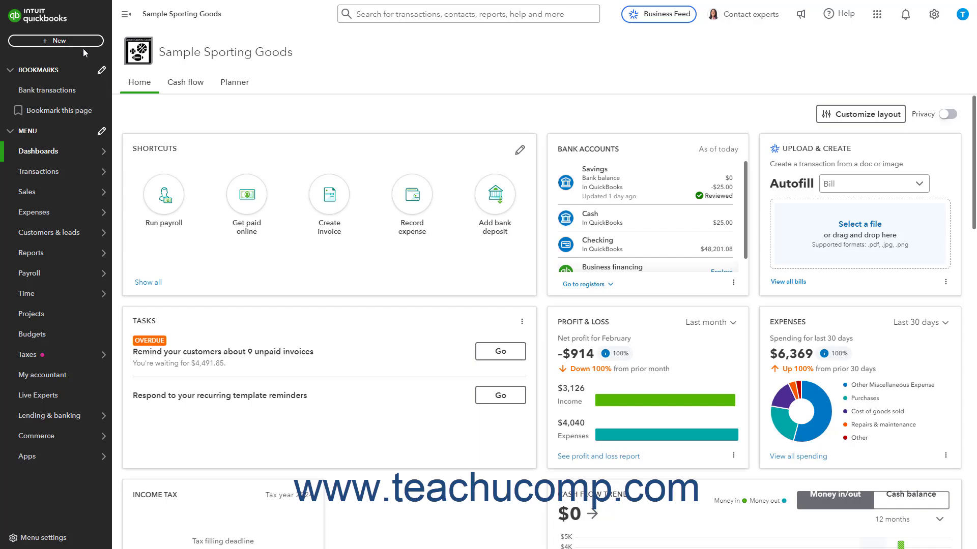
Step: Open Print checks under Vendors in the + New menu
left_click(55, 40)
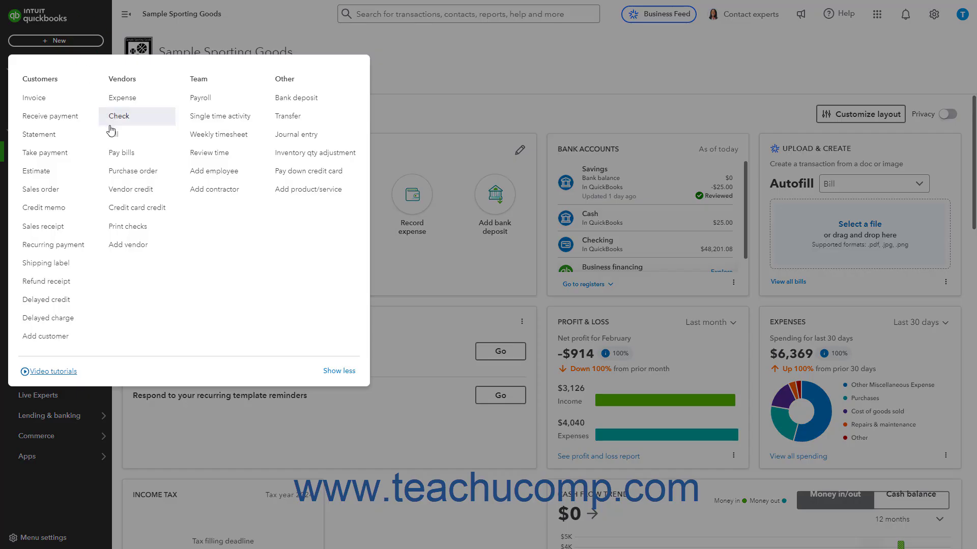
left_click(128, 225)
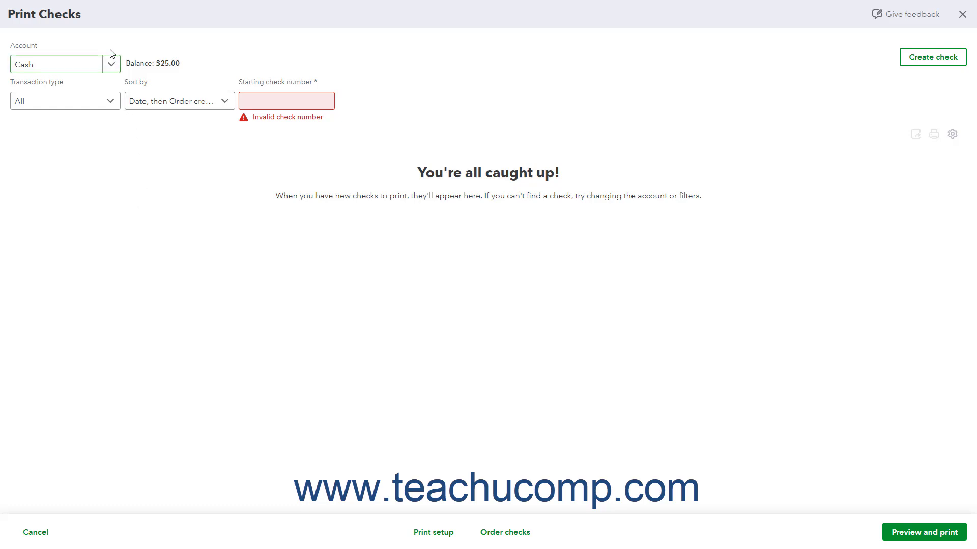
mouse_move(139, 253)
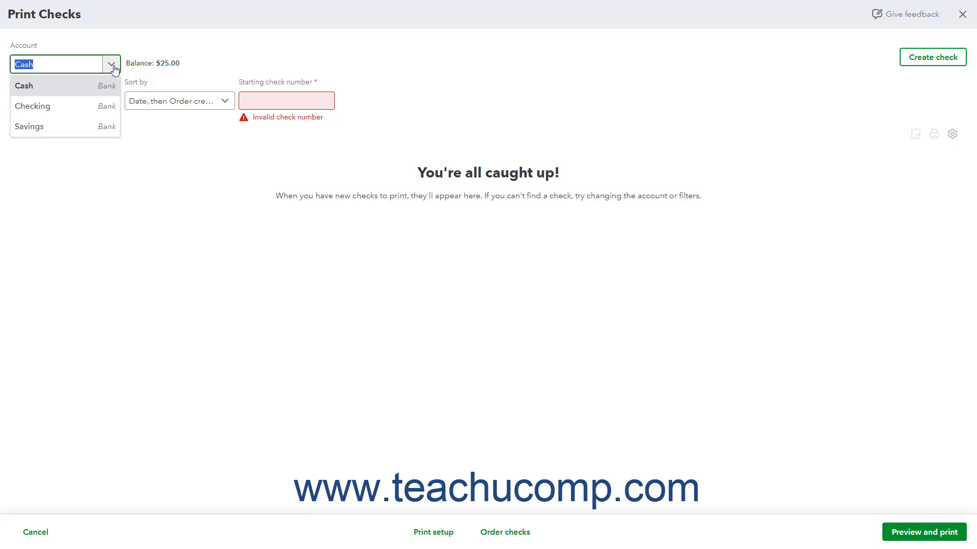
Step: Switch the Print Checks account to Checking, showing four checks totaling $6,118.56
left_click(31, 106)
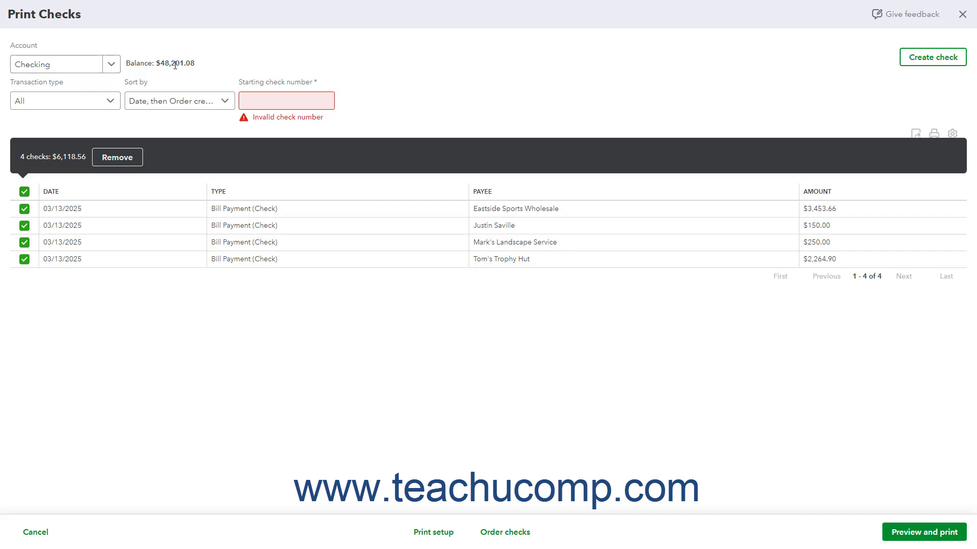
mouse_move(932, 57)
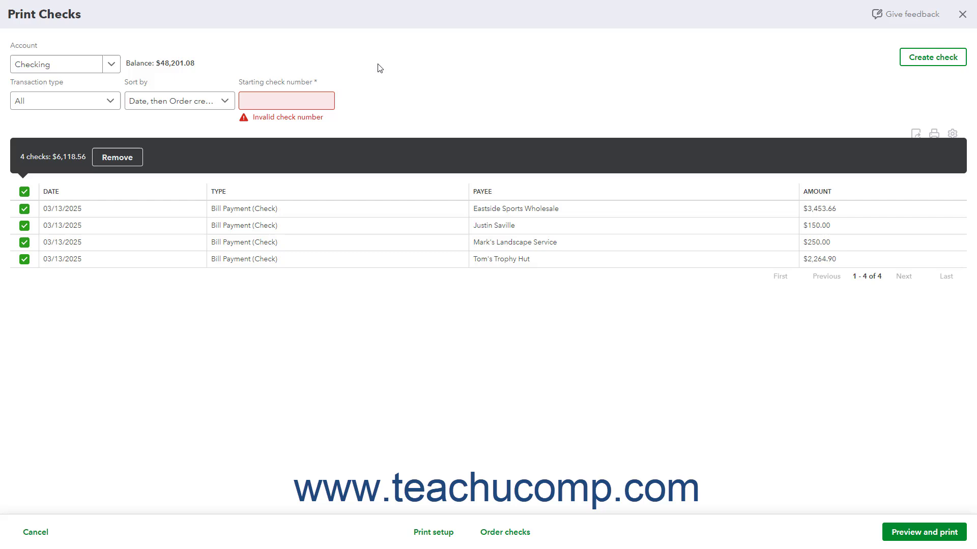
left_click(65, 100)
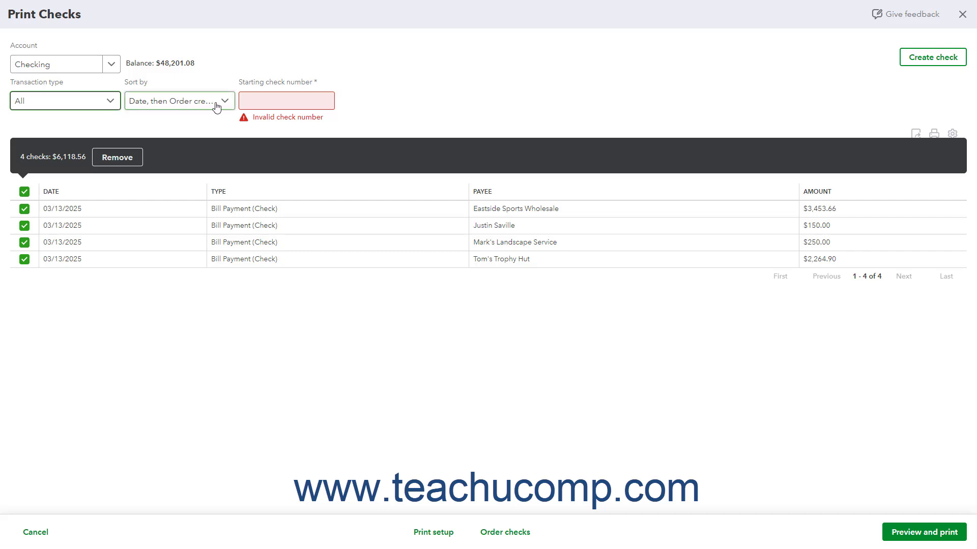
Step: Check the sort options, then enter 5 as the starting check number
left_click(178, 101)
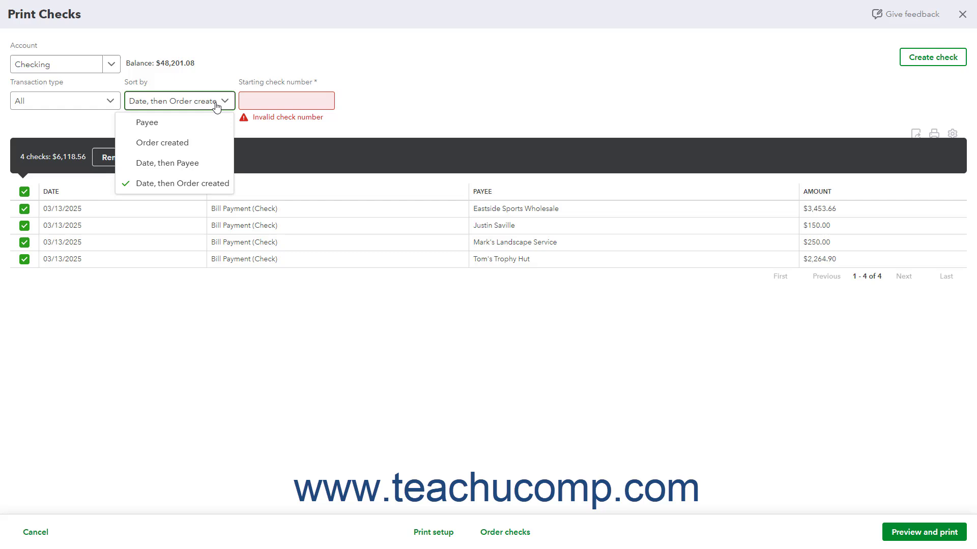
left_click(286, 100)
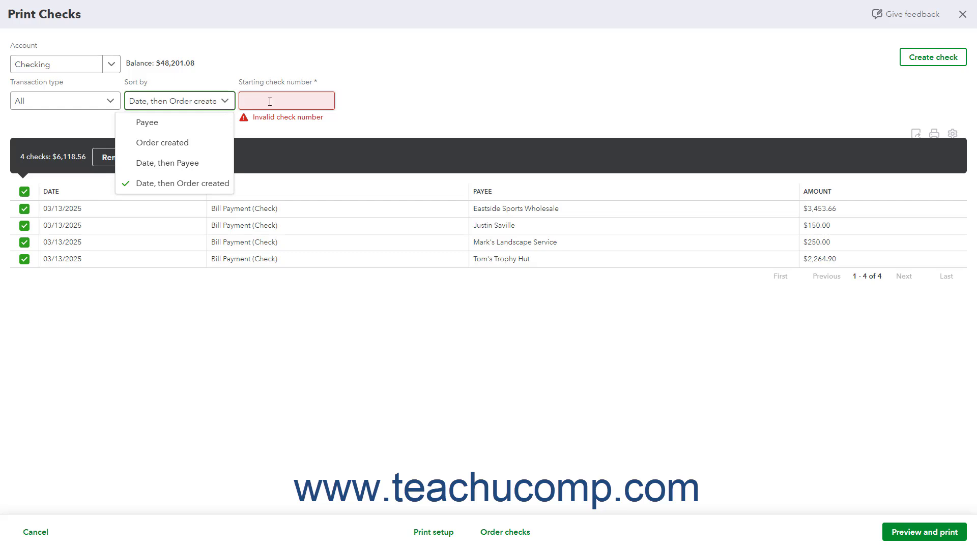
left_click(286, 100)
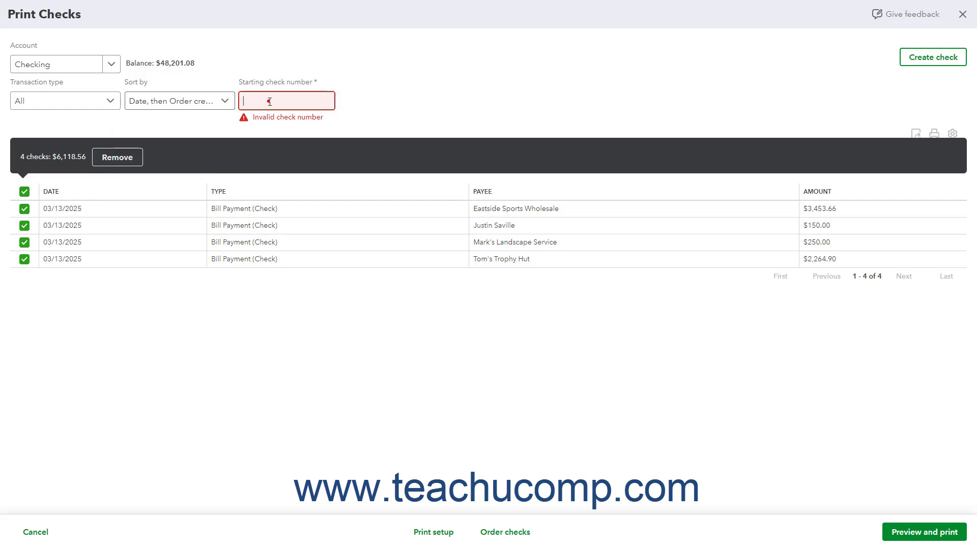
type("5")
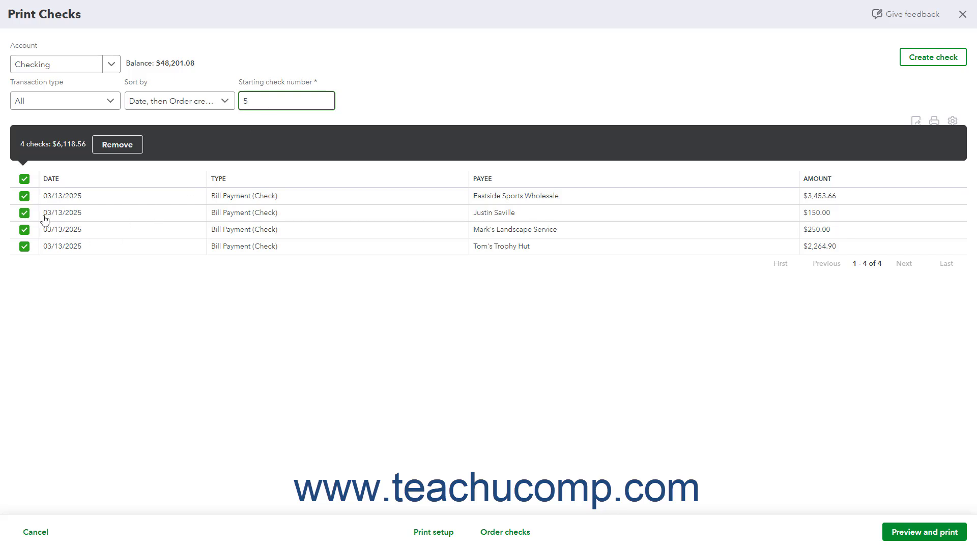
mouse_move(40, 231)
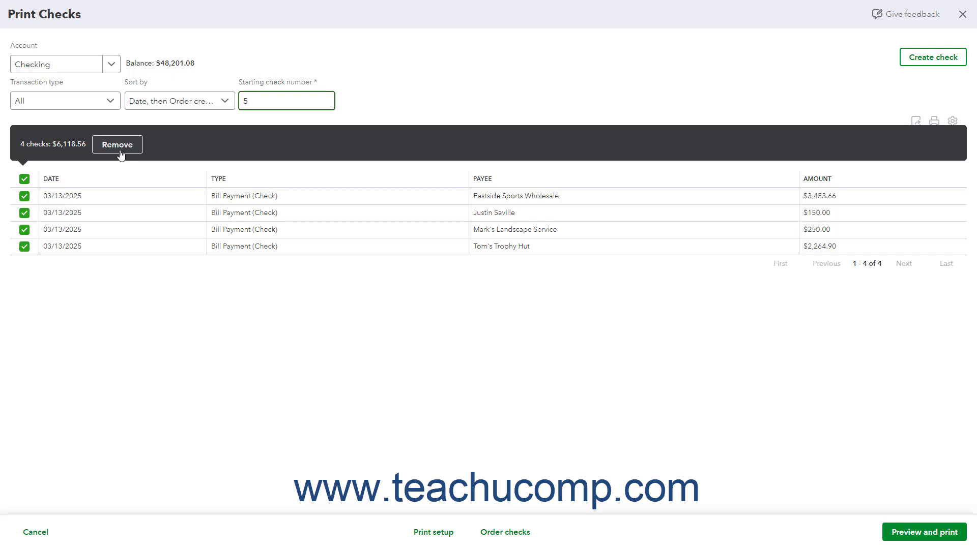
left_click(285, 100)
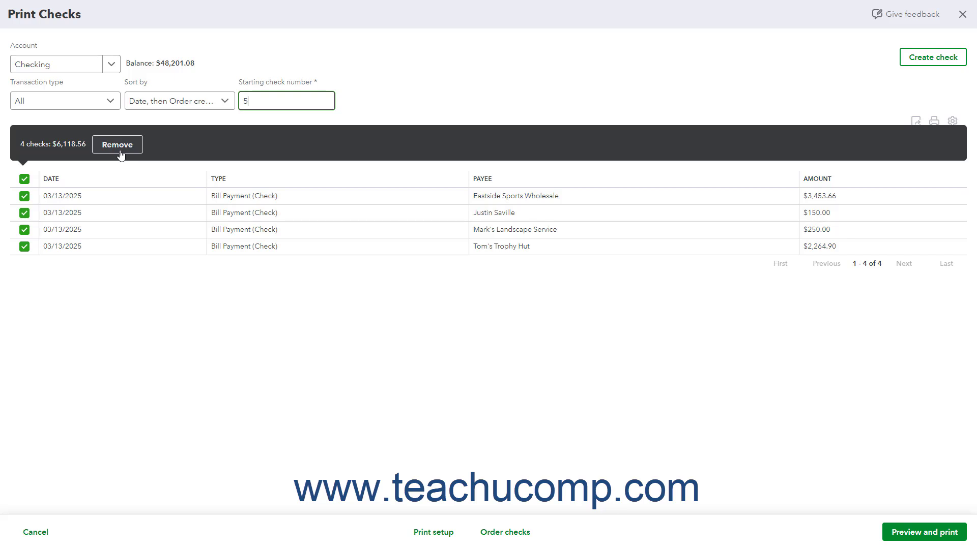
left_click(117, 144)
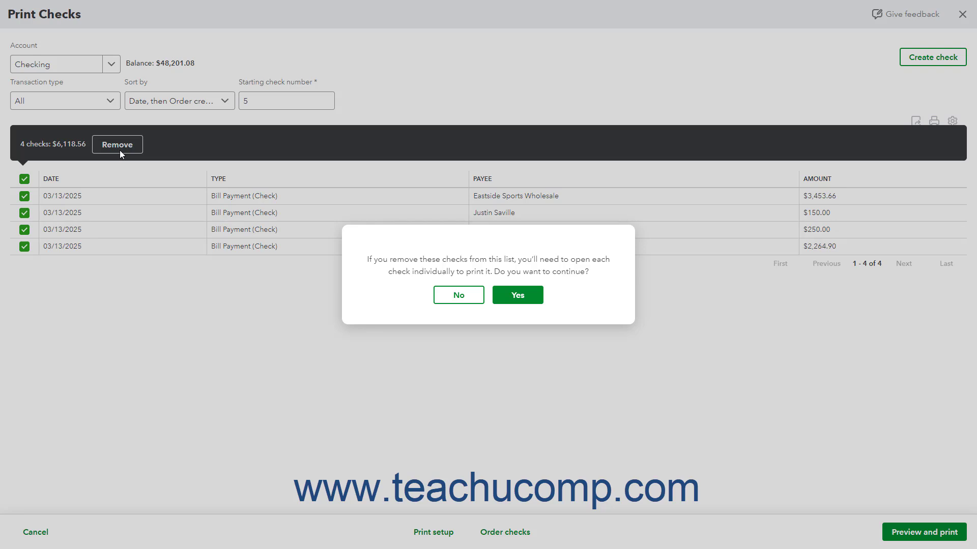
left_click(458, 294)
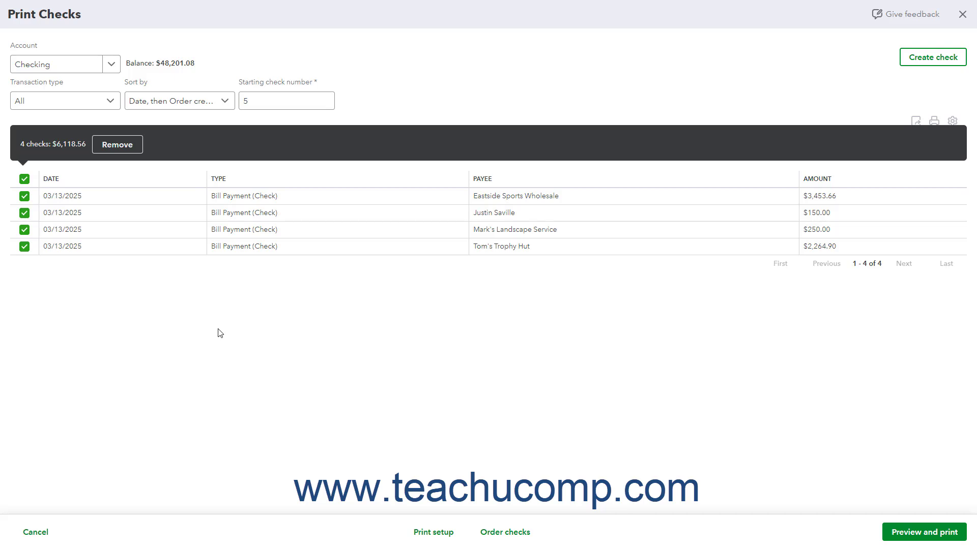
mouse_move(914, 121)
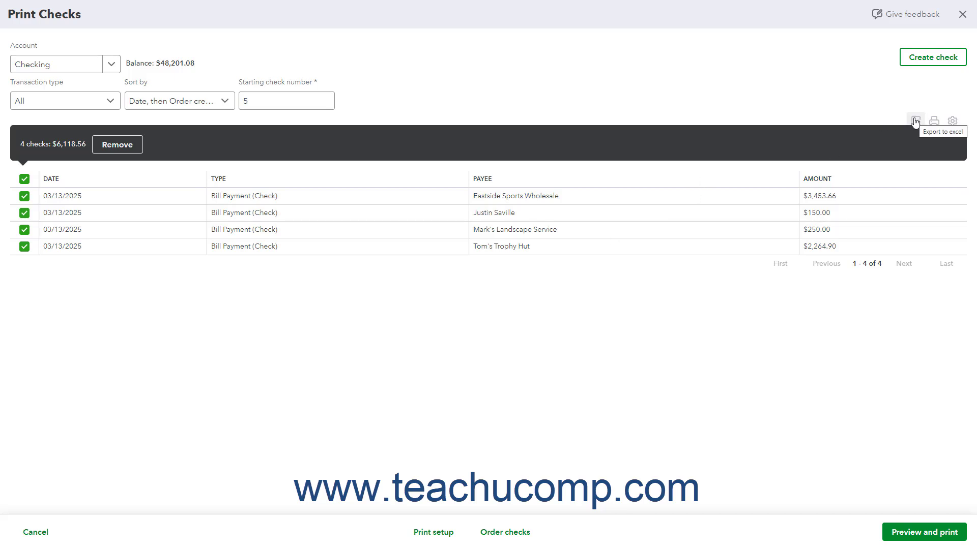
mouse_move(934, 121)
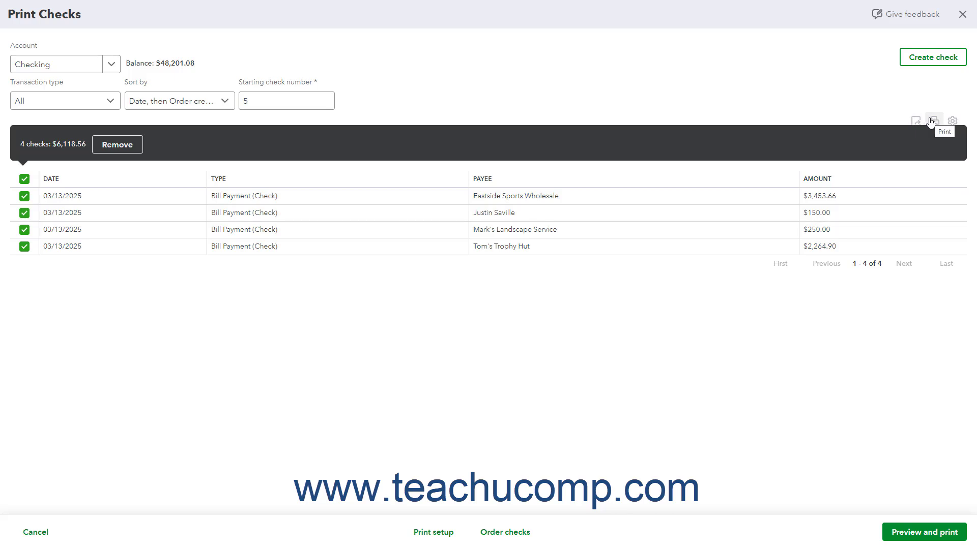
mouse_move(951, 121)
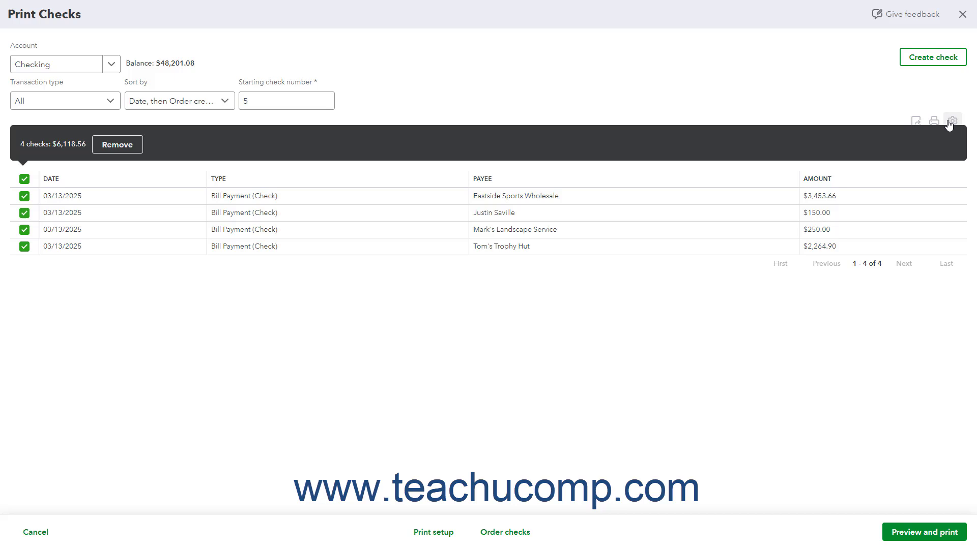
mouse_move(921, 121)
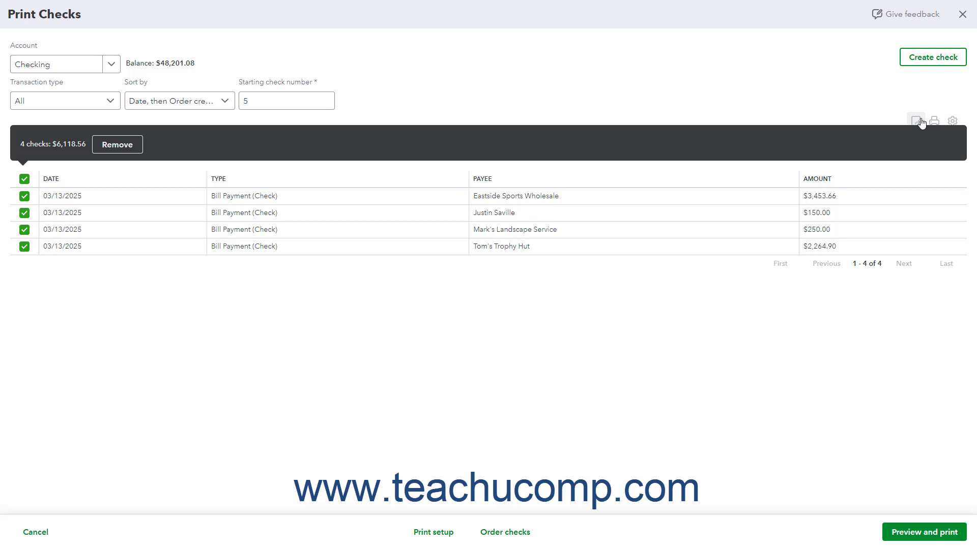
mouse_move(932, 121)
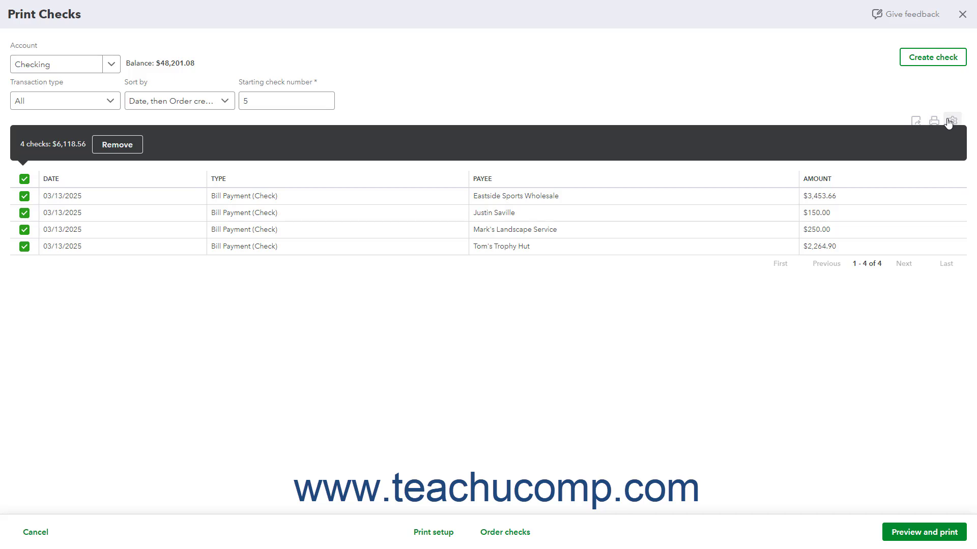
left_click(952, 121)
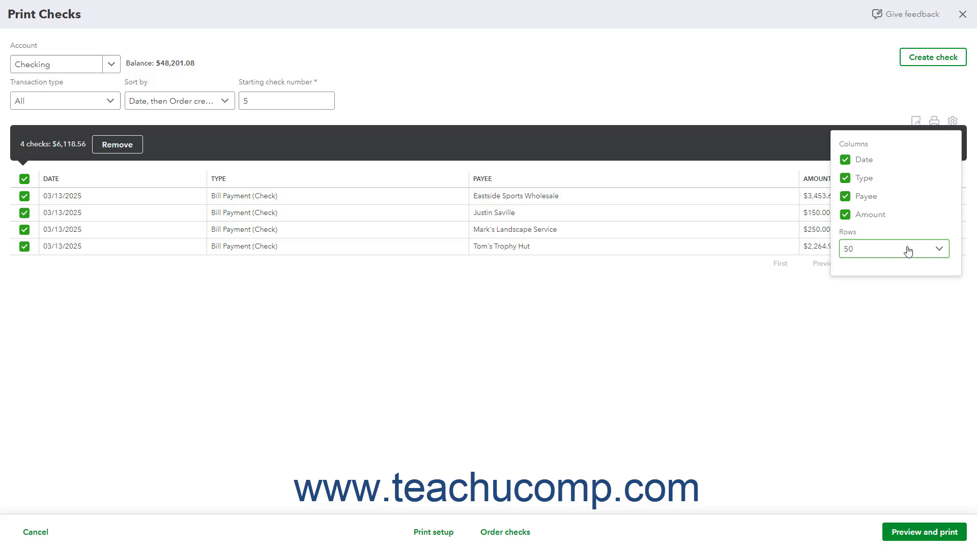
left_click(892, 249)
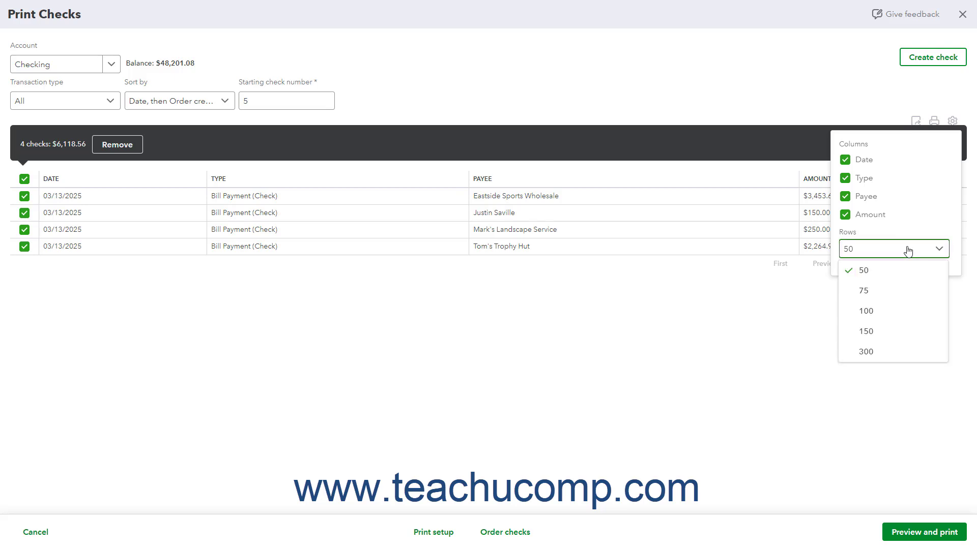
left_click(951, 121)
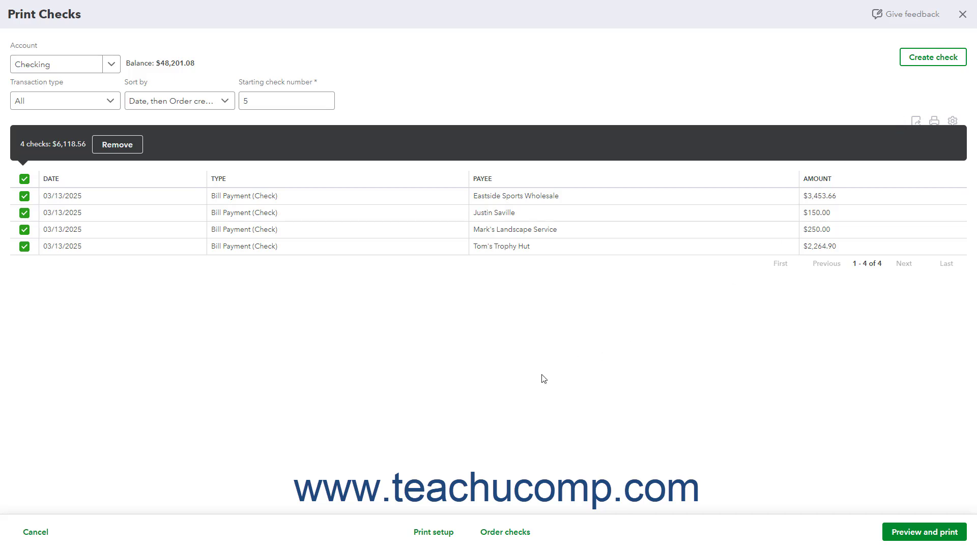
mouse_move(352, 534)
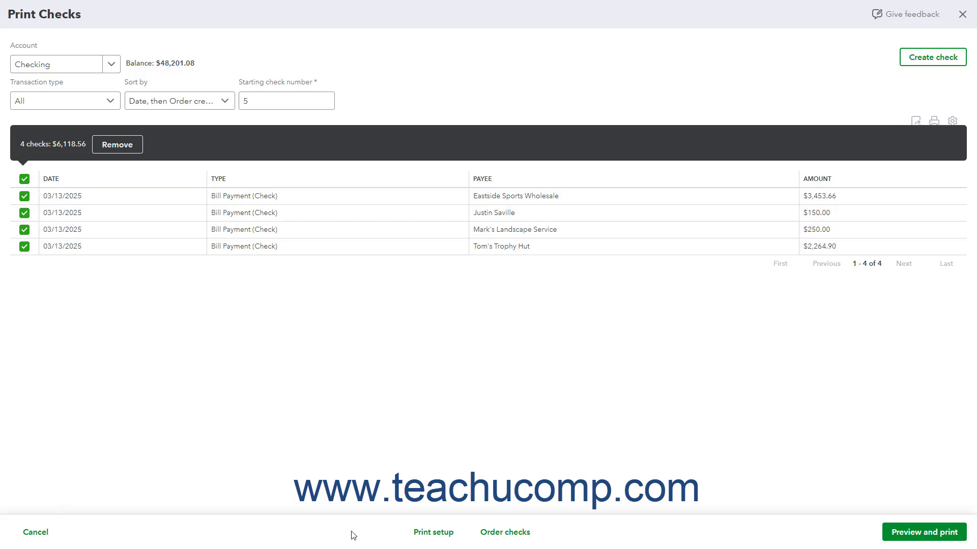
mouse_move(504, 532)
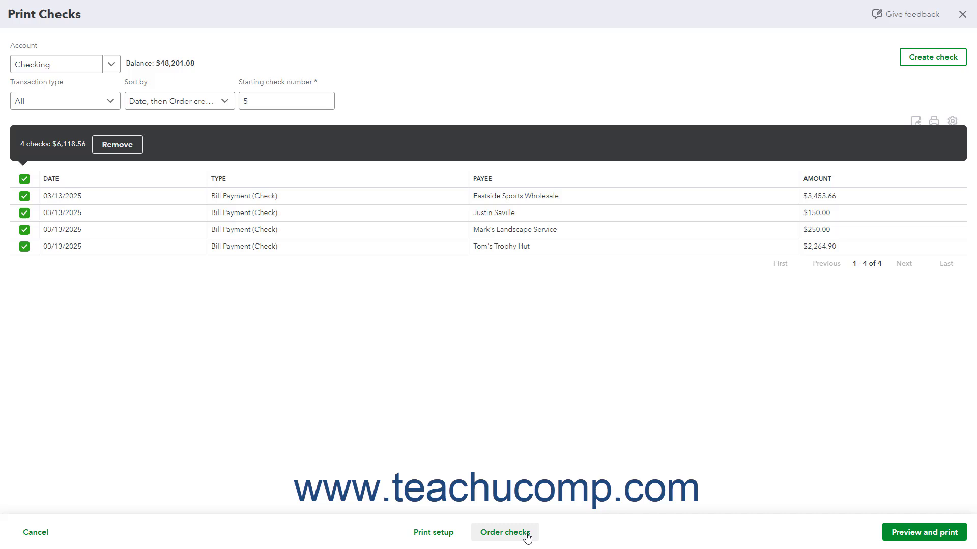
mouse_move(922, 532)
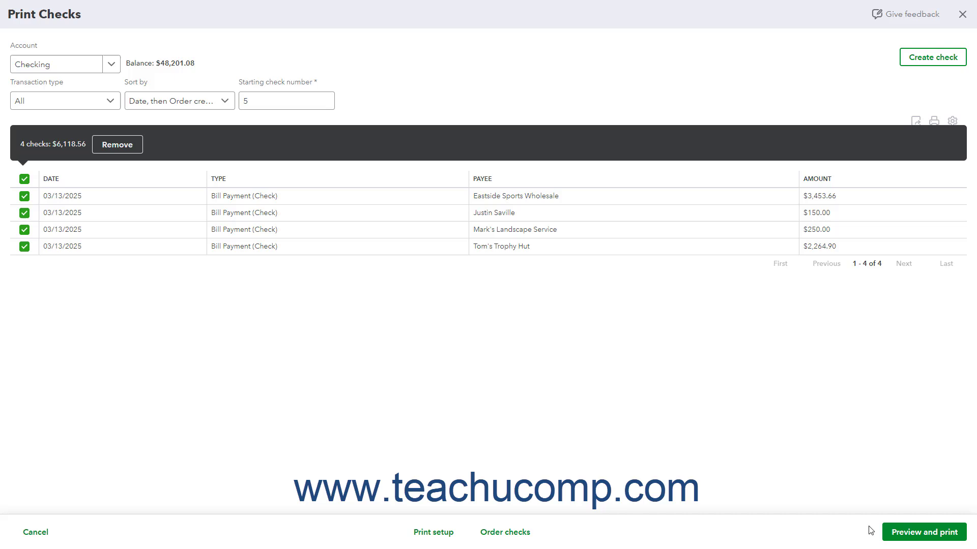
mouse_move(427, 169)
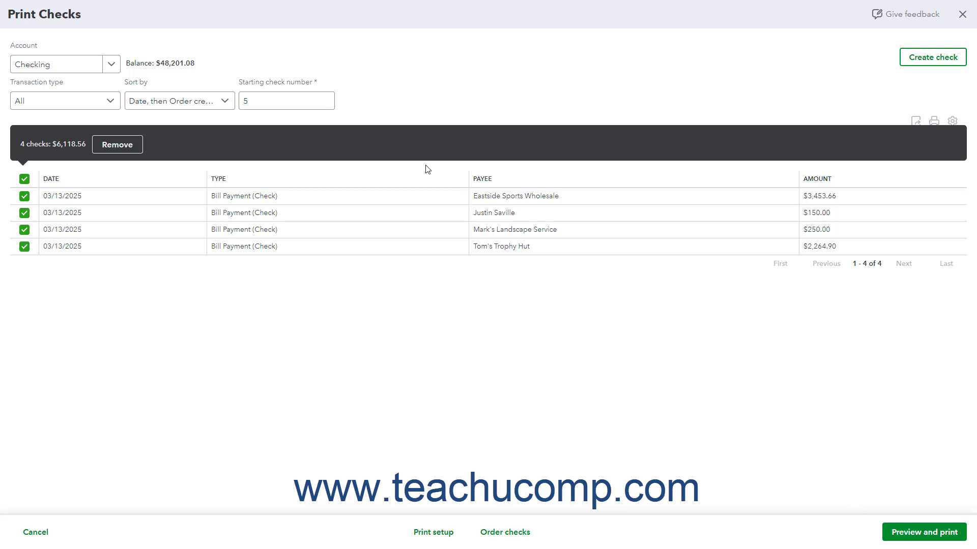
left_click(286, 100)
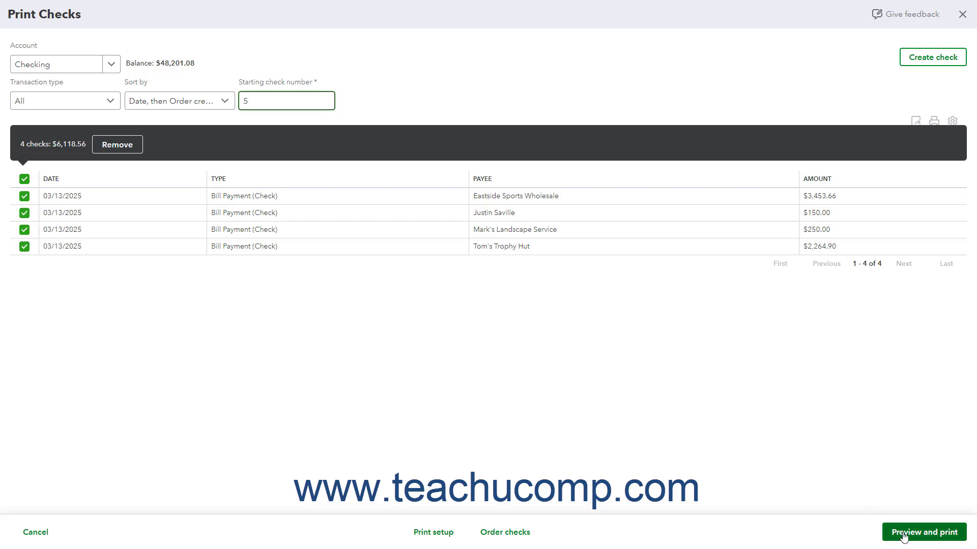
mouse_move(574, 228)
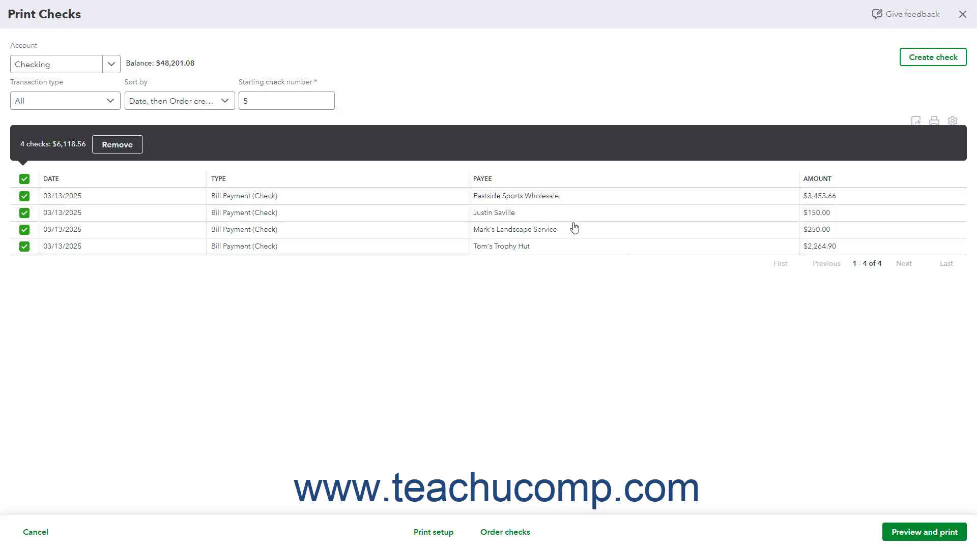
Step: Preview the four Checking bill payment checks and print them from the PDF viewer
left_click(923, 533)
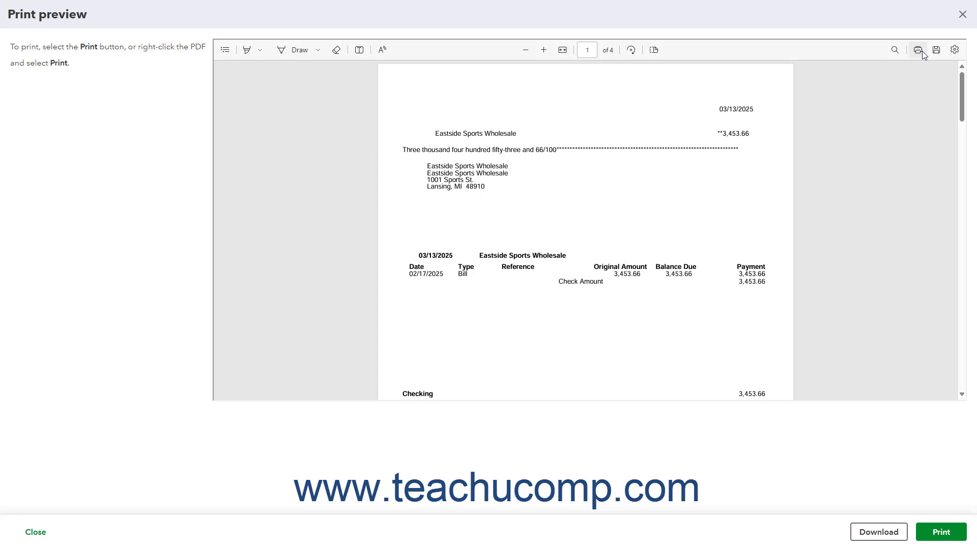
left_click(916, 50)
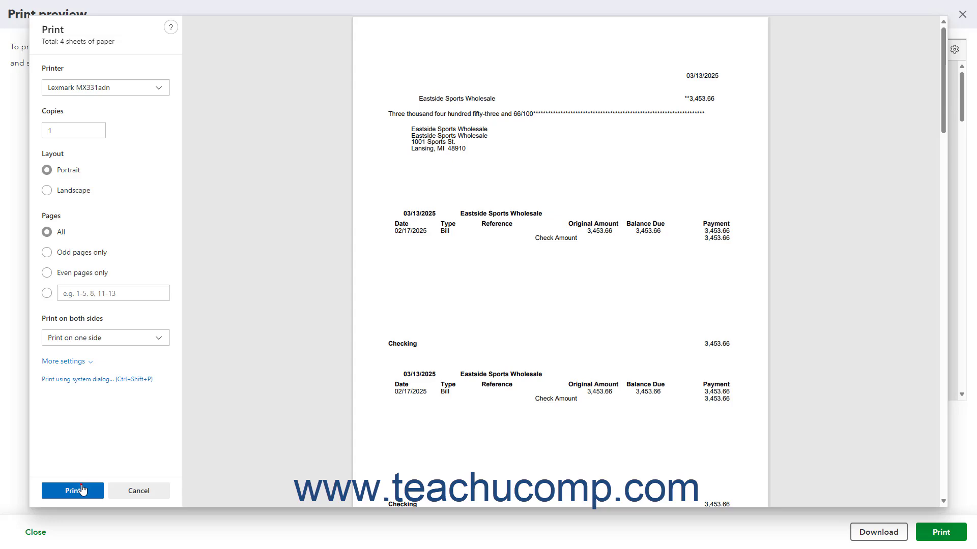
left_click(139, 491)
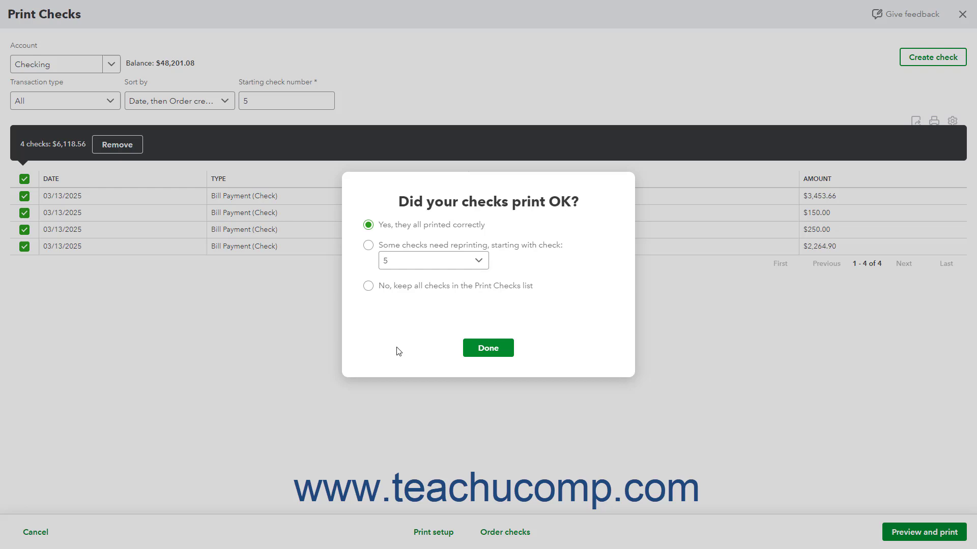
mouse_move(454, 317)
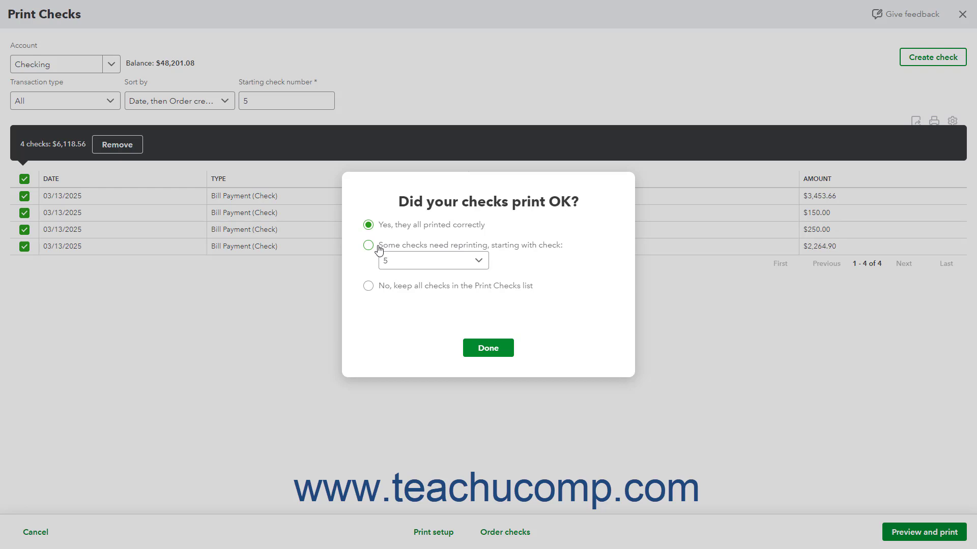
Step: Answer 'Yes, they all printed correctly' and click Done, leaving next check number 9
left_click(368, 245)
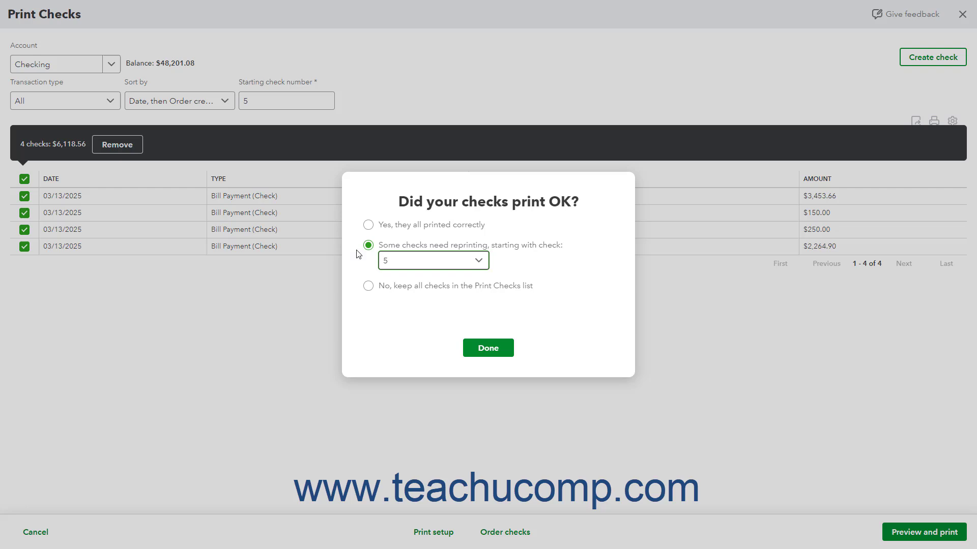
mouse_move(372, 270)
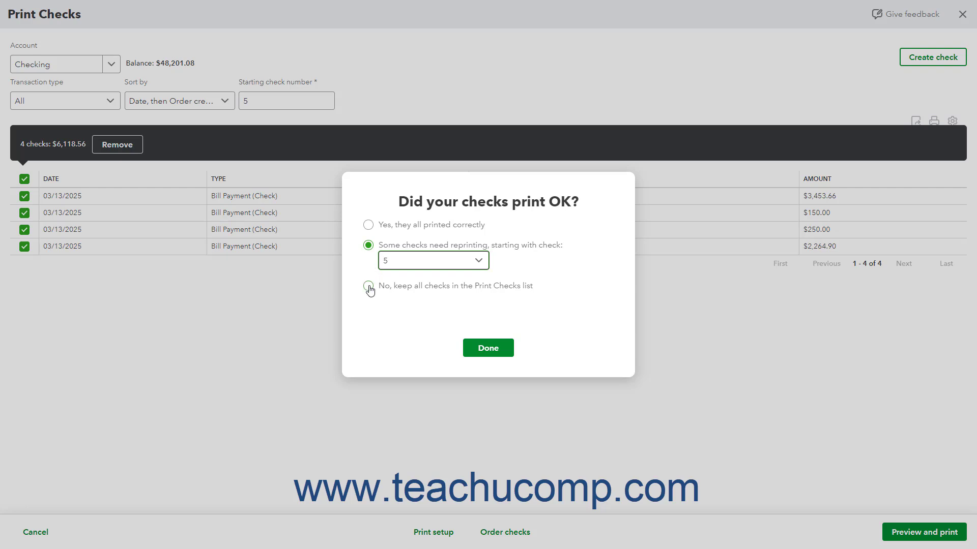
left_click(368, 288)
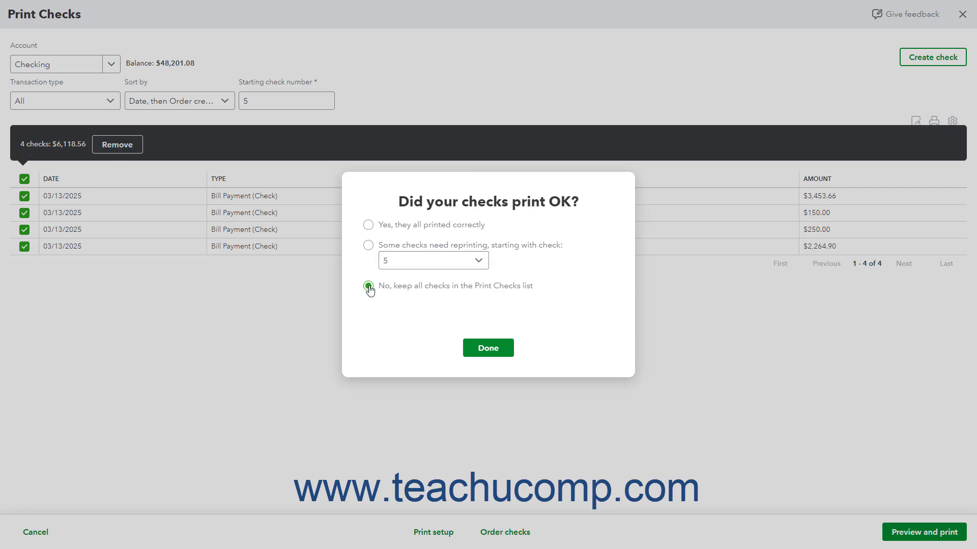
left_click(368, 225)
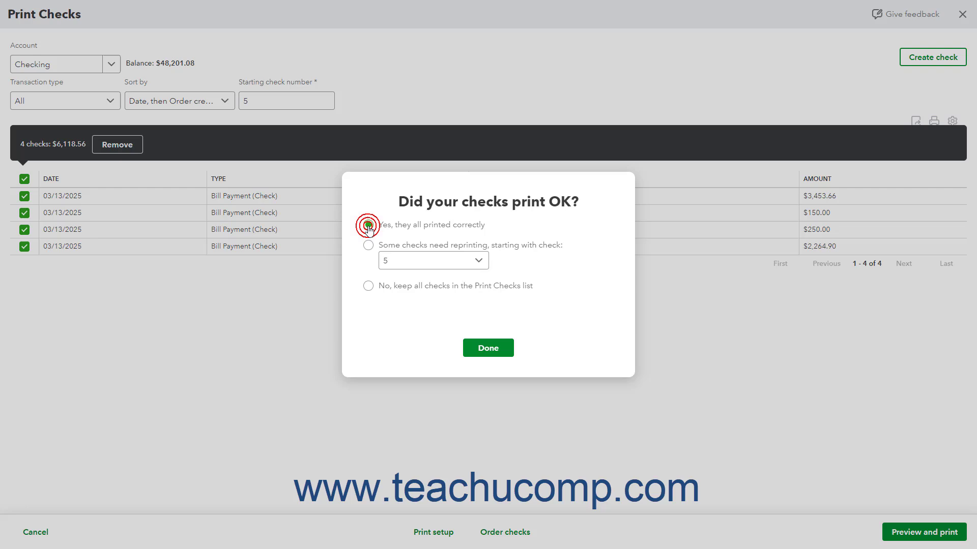
left_click(368, 225)
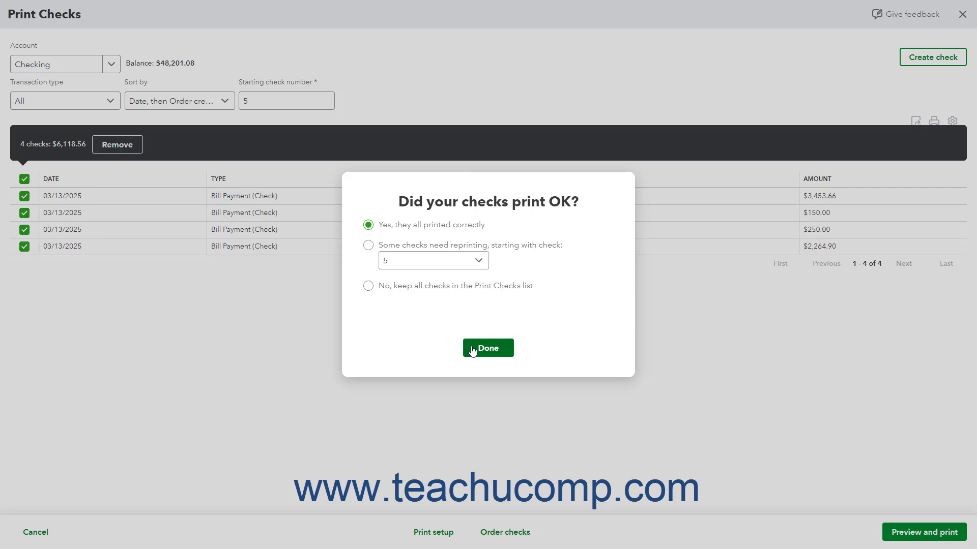
left_click(487, 347)
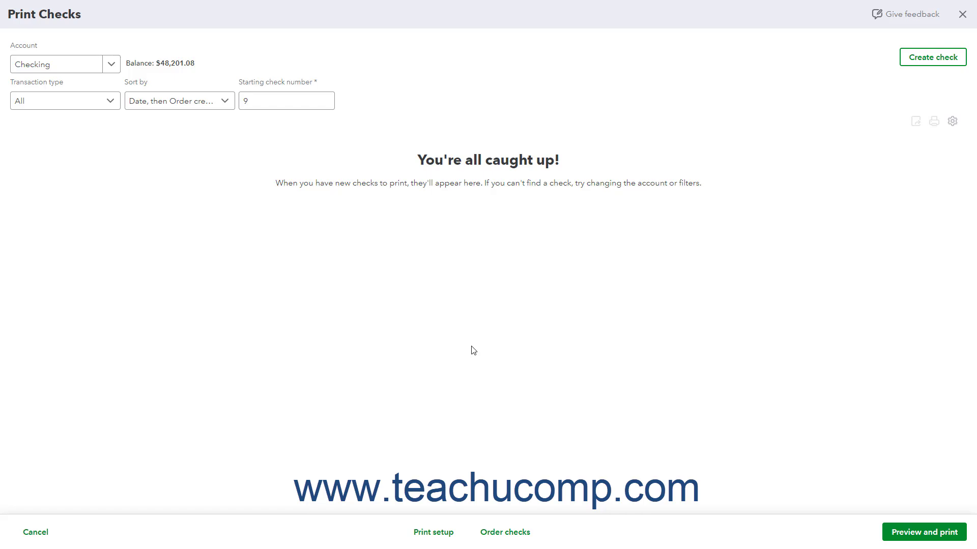
mouse_move(502, 352)
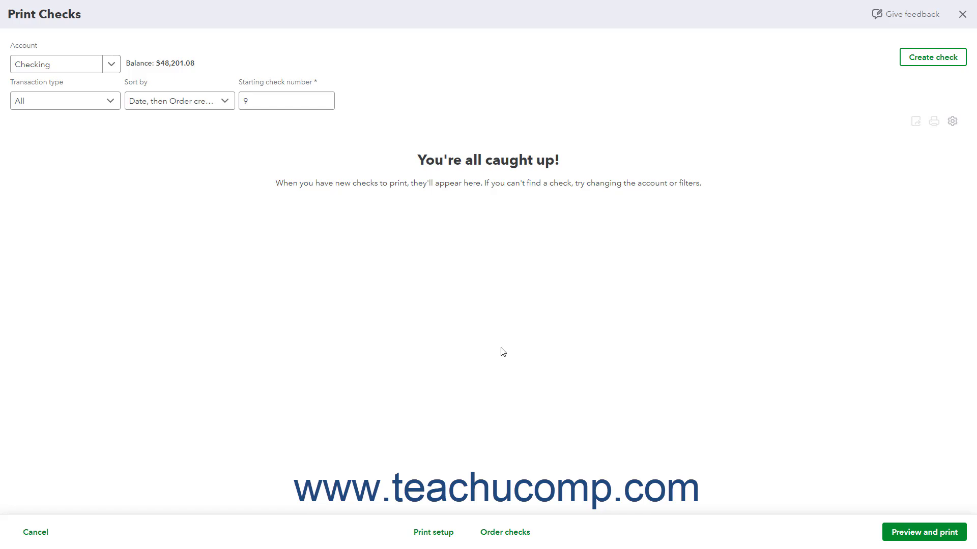